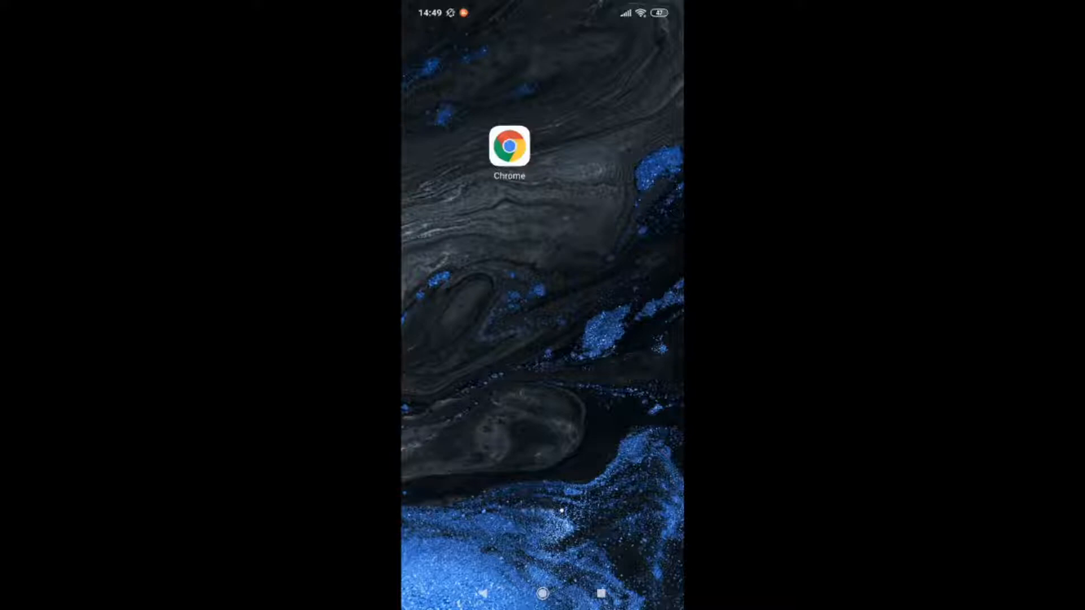
- Launch Chrome from the home screen to reach its new tab page
{"action": "left_click", "coordinate": [509, 148]}
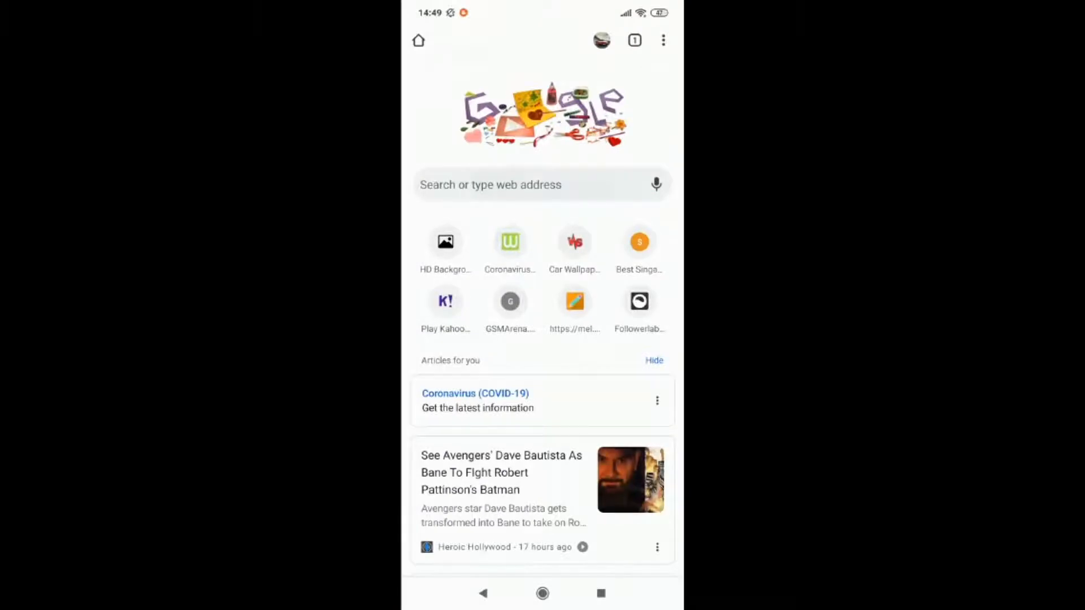
- Open the copied celsoazevedo.com link and scroll down to the Download GCam section
{"action": "left_click", "coordinate": [542, 184]}
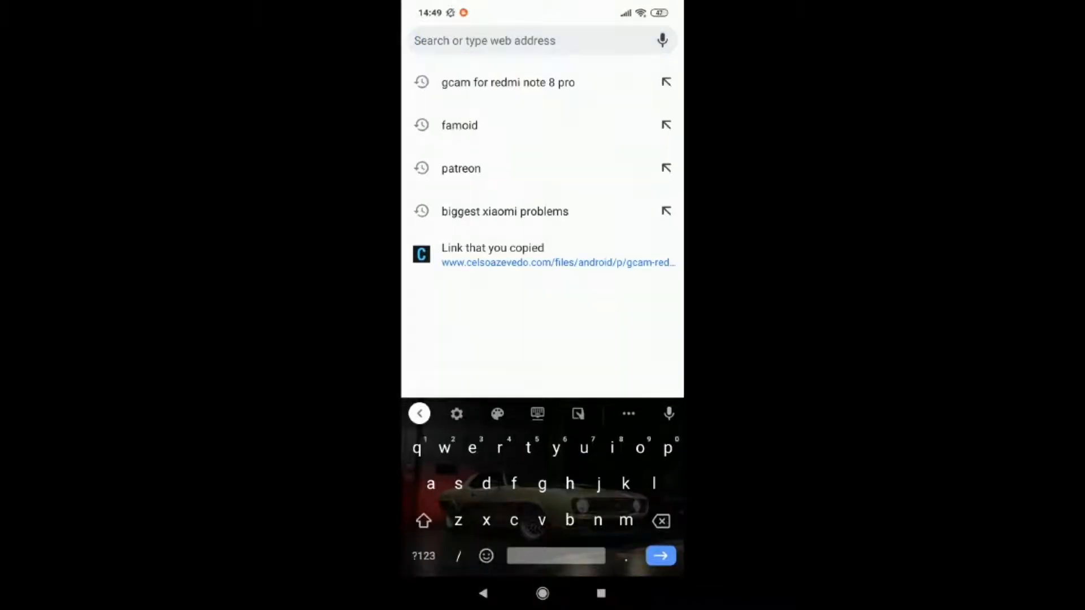
{"action": "left_click", "coordinate": [557, 262]}
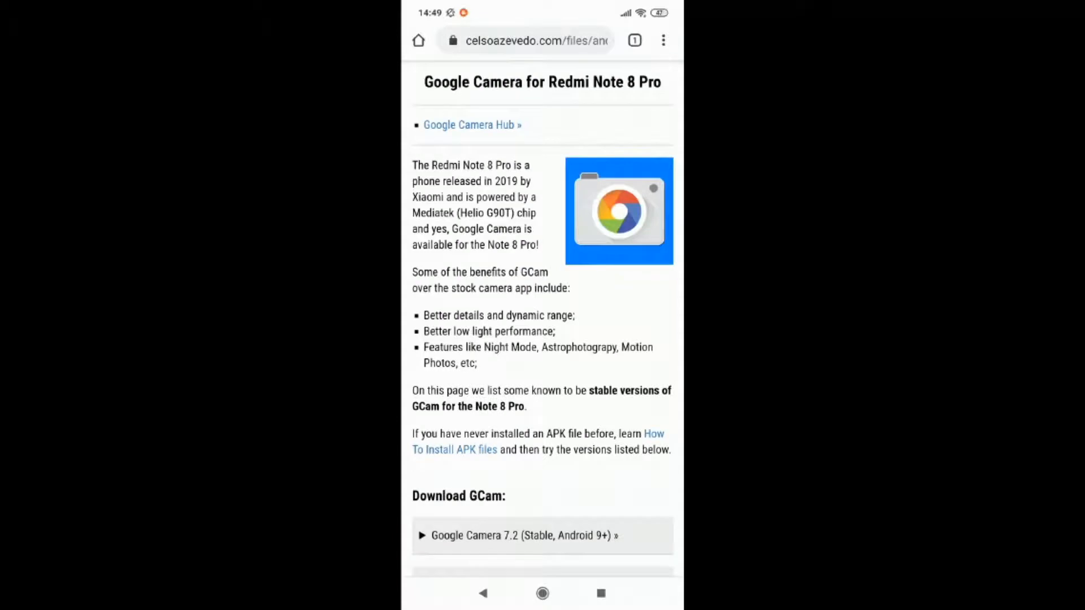
{"action": "scroll", "scroll_direction": "down", "scroll_amount": 3}
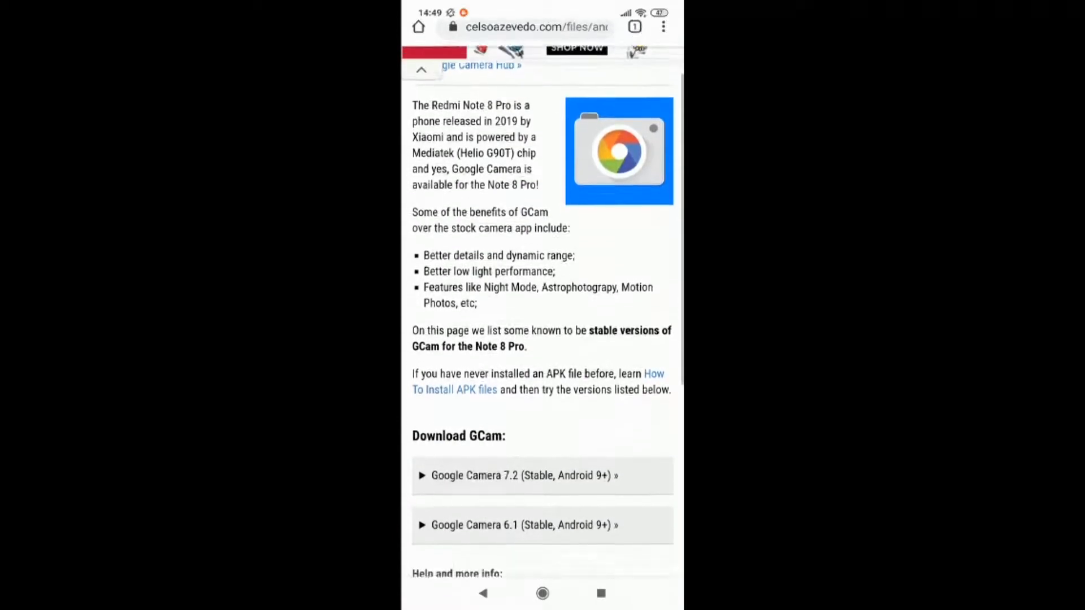
{"action": "scroll", "scroll_direction": "down", "scroll_amount": 3}
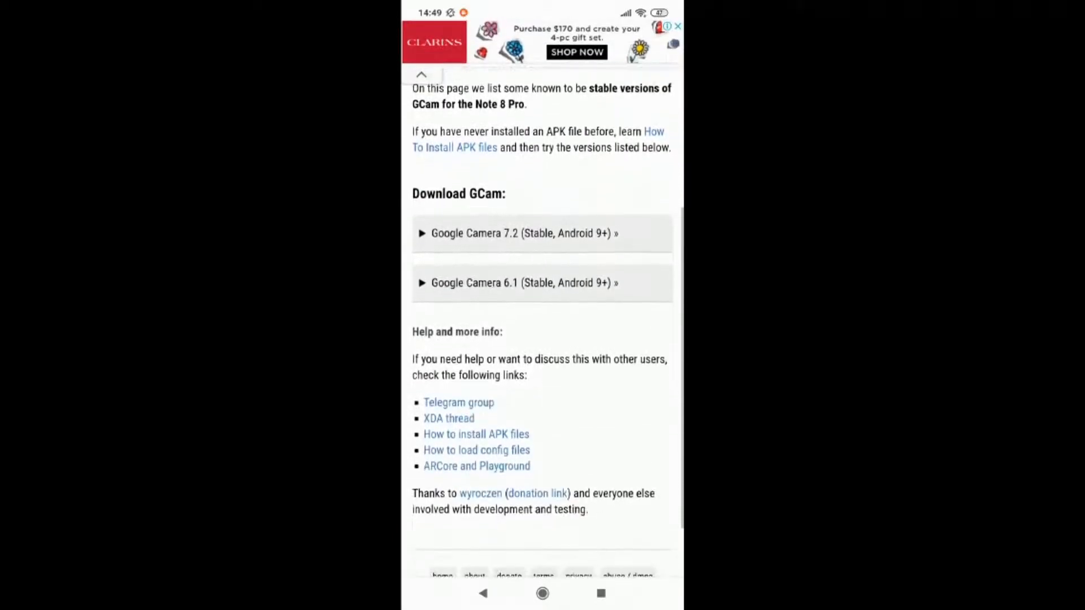
- Expand the Google Camera 7.2 and 6.1 sections and download GCam_7.3.018_RN8P_Wyroczen_v2.apk
{"action": "left_click", "coordinate": [520, 233]}
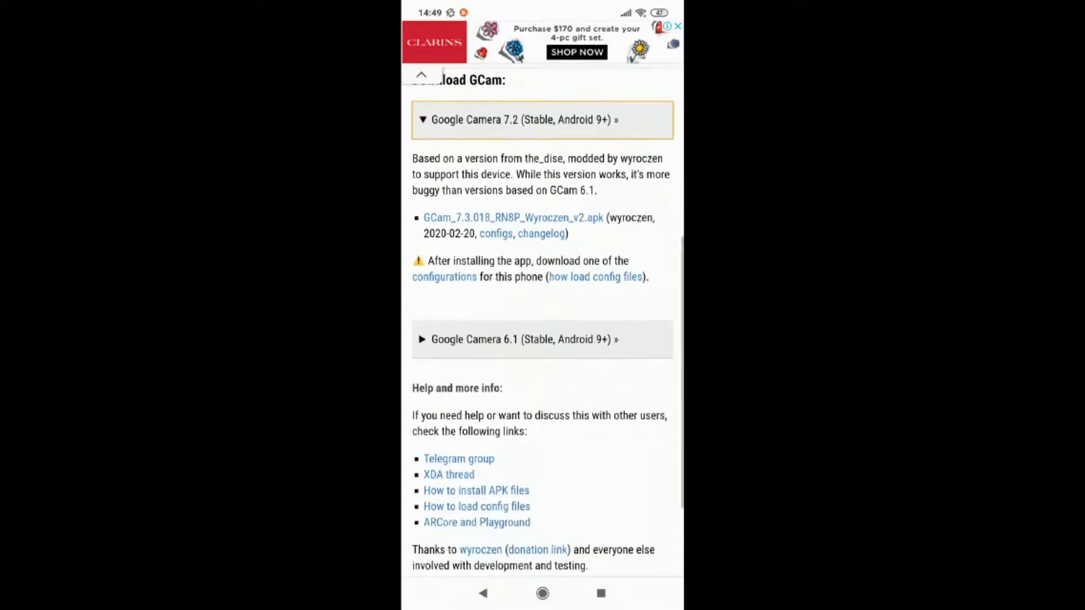
{"action": "left_click", "coordinate": [519, 339]}
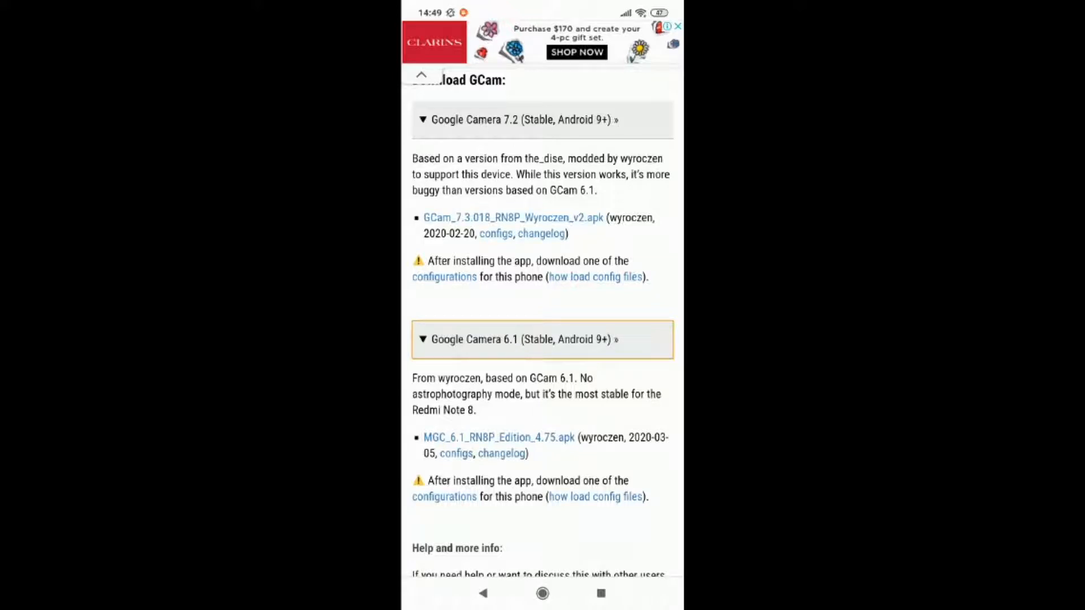
{"action": "left_click", "coordinate": [512, 217]}
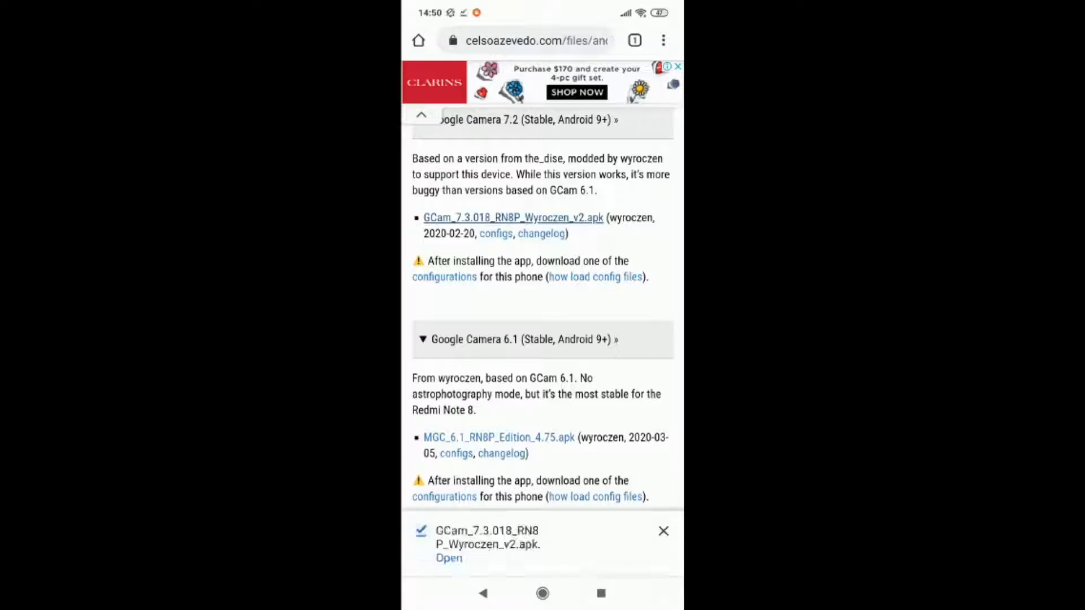
- Open the downloaded APK, install the Camera app, and launch it
{"action": "left_click", "coordinate": [448, 558]}
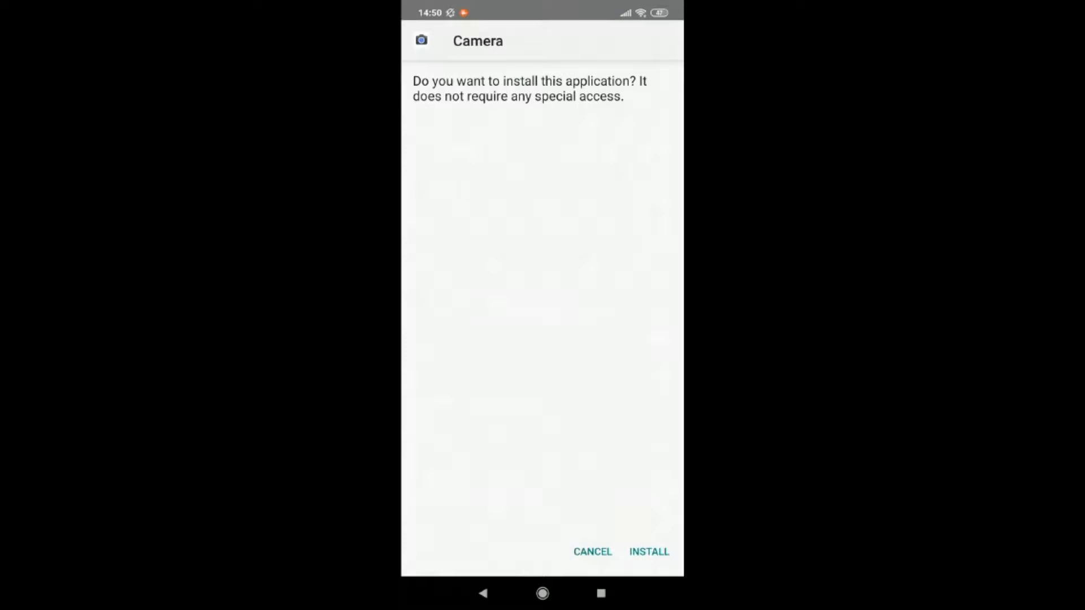
{"action": "left_click", "coordinate": [649, 552]}
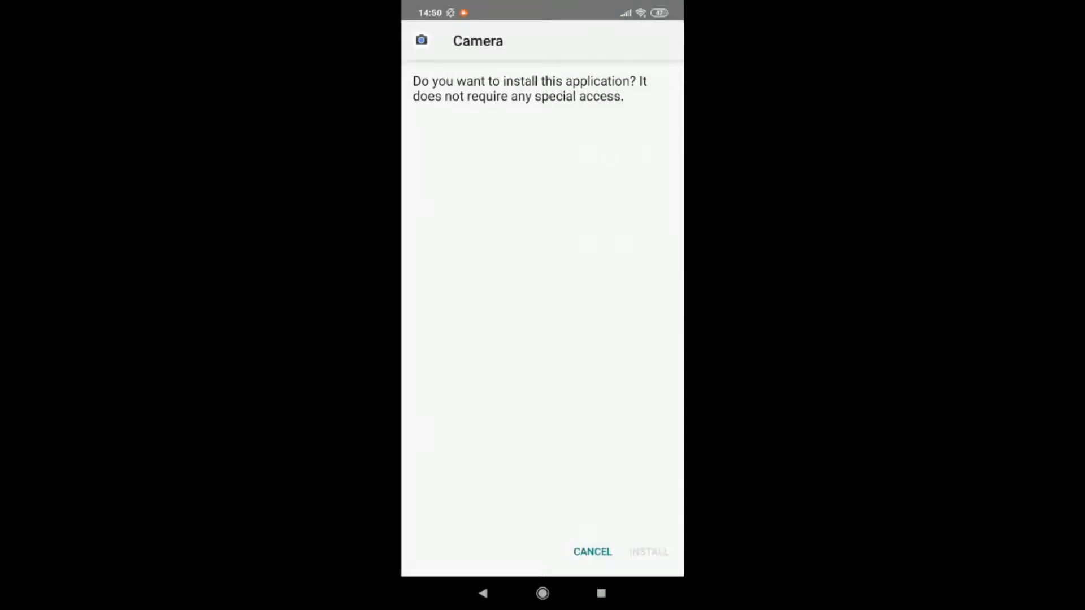
{"action": "left_click", "coordinate": [648, 552]}
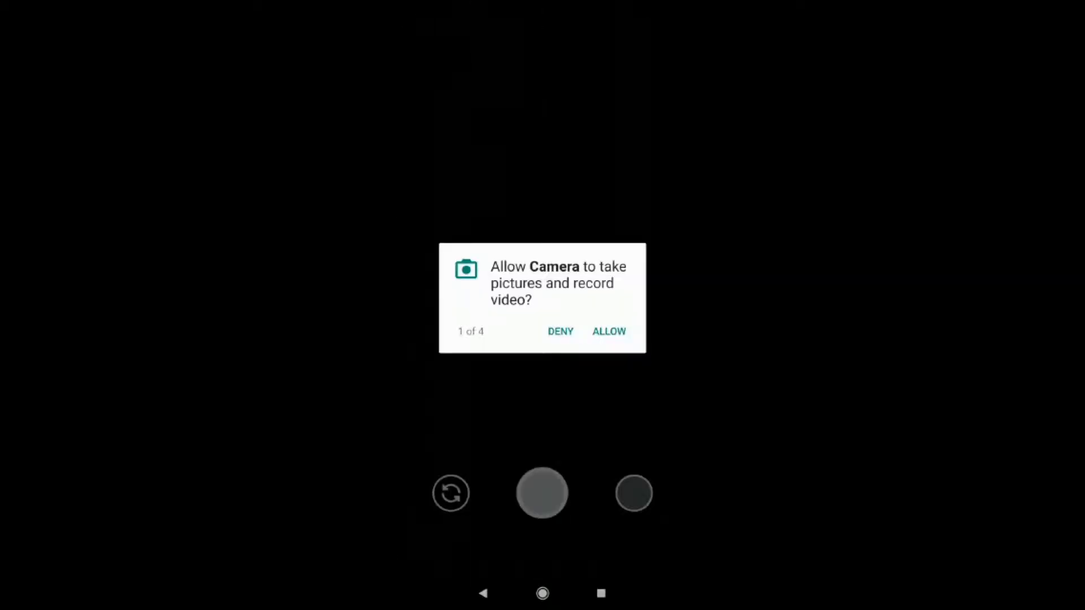
- Allow Camera to take pictures and record video
{"action": "left_click", "coordinate": [608, 332]}
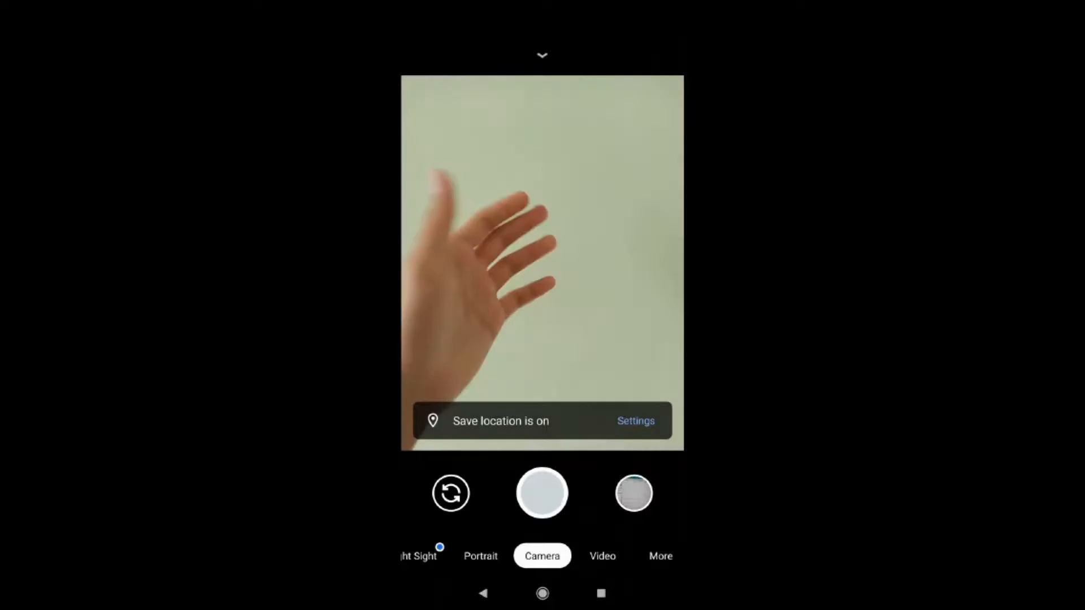